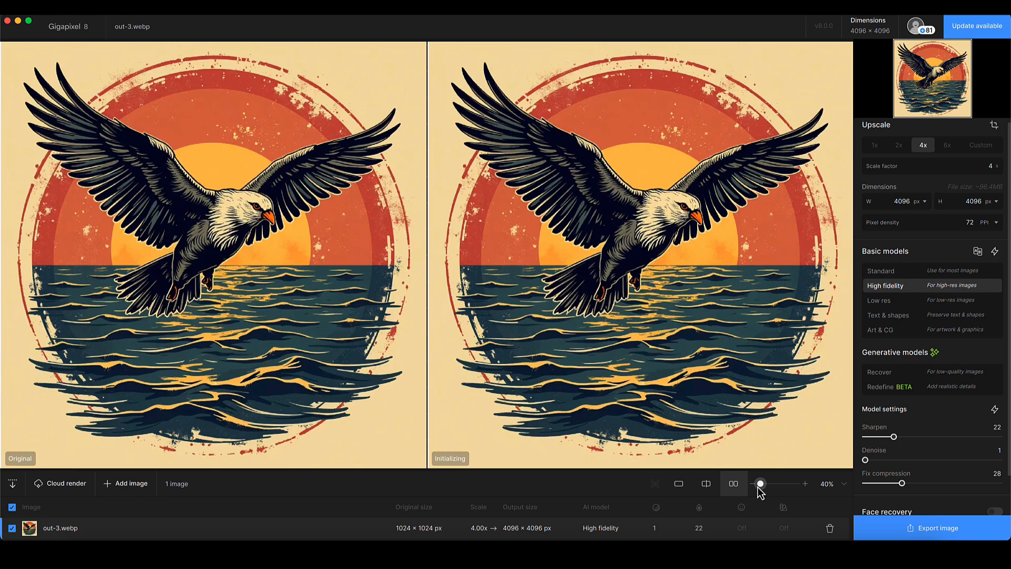
Zoom the side-by-side preview to 100% on the eagle's head and feathers
left_click_drag(761, 484, 762, 483)
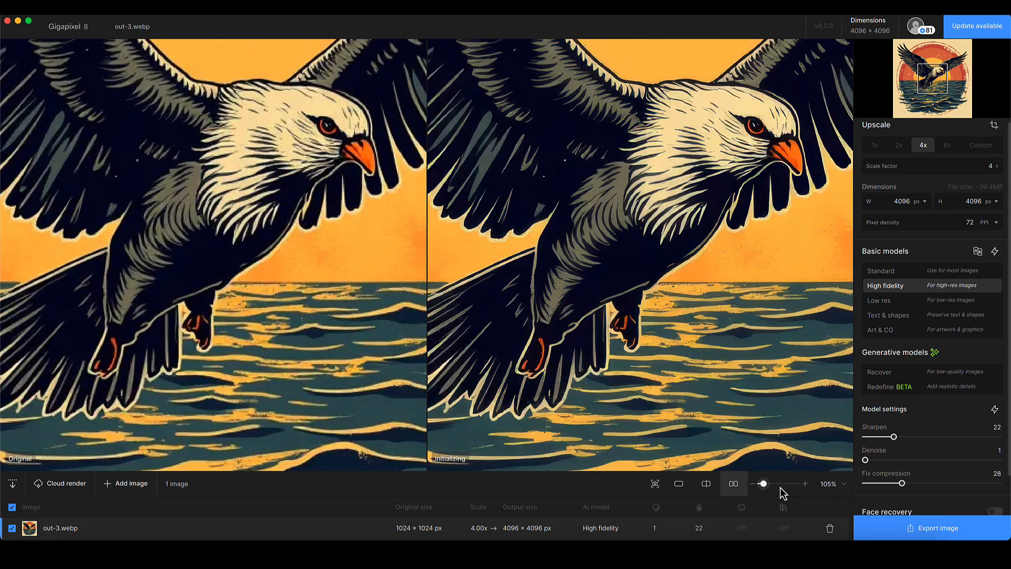
left_click(832, 483)
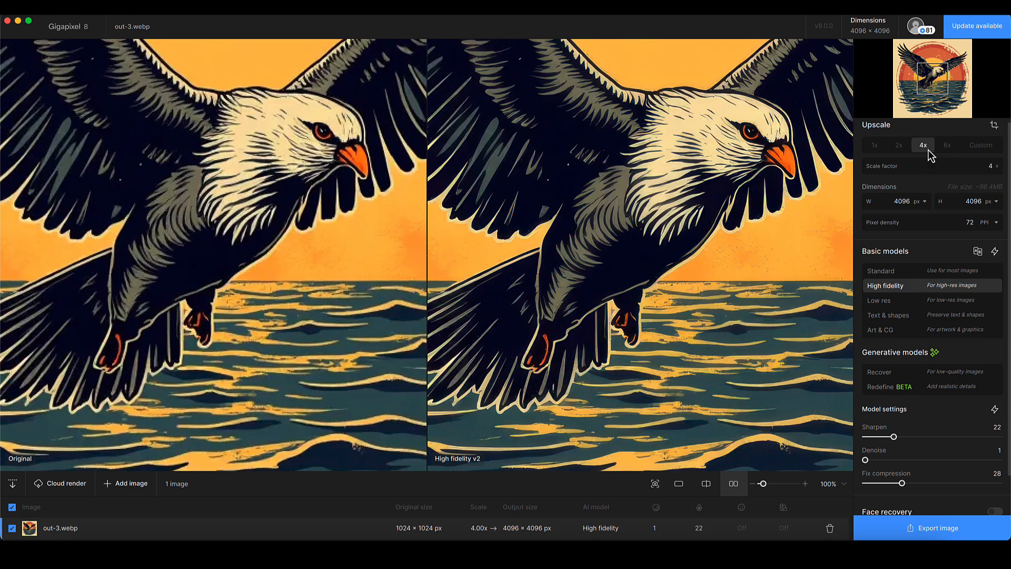
mouse_move(649, 462)
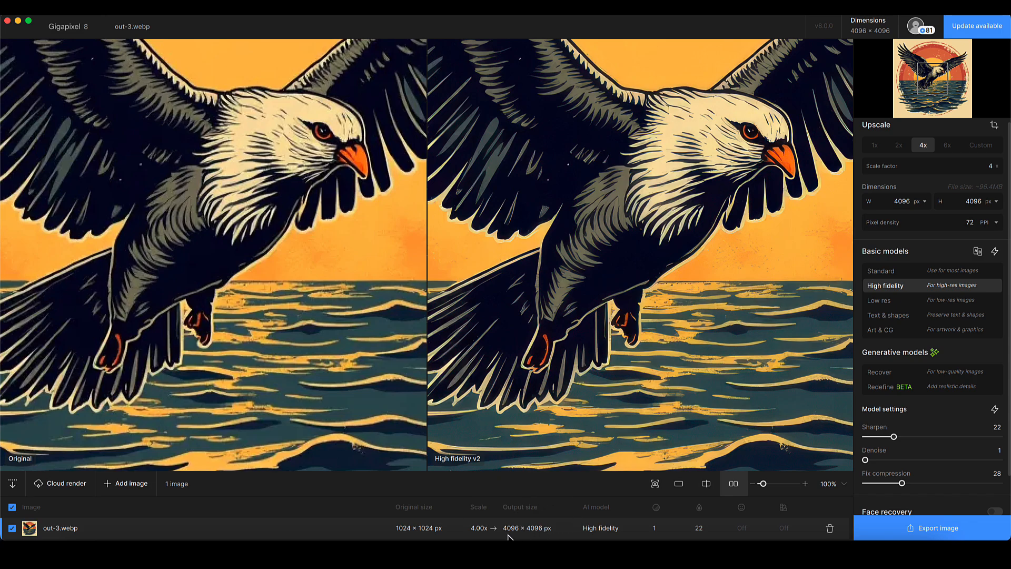
mouse_move(706, 298)
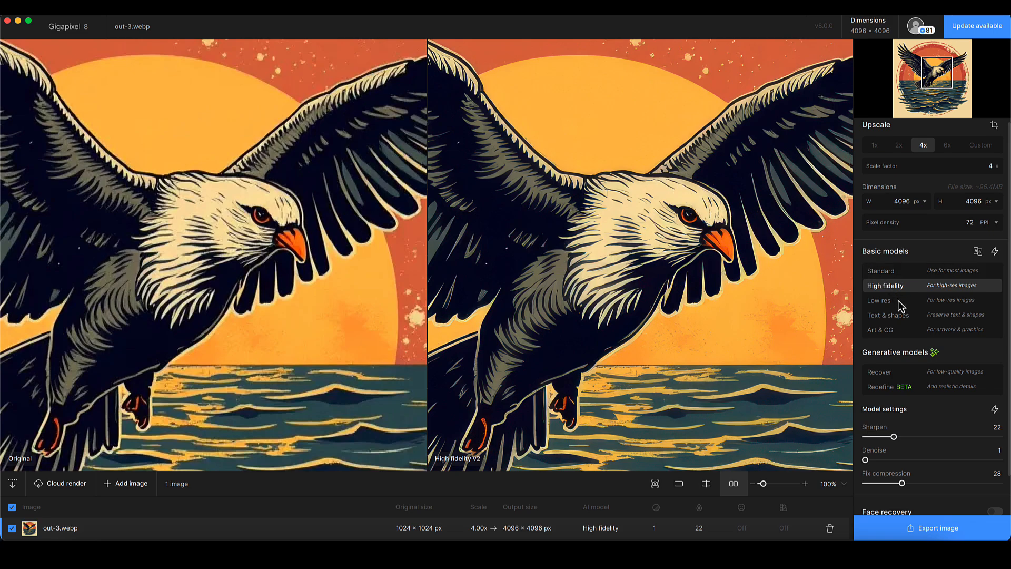
Switch the upscale model from High fidelity to Art & CG and preview it
left_click(881, 329)
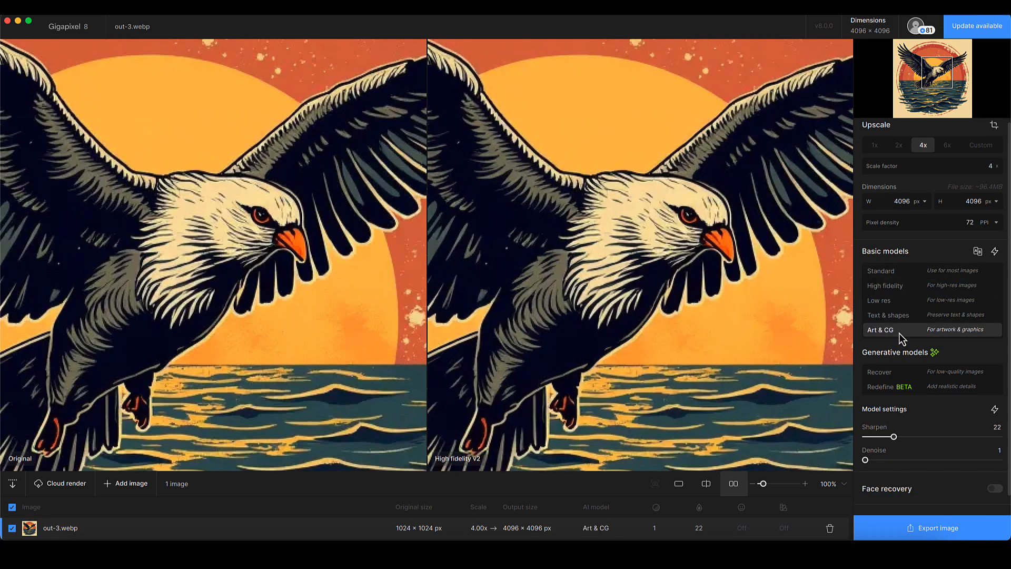
left_click(881, 330)
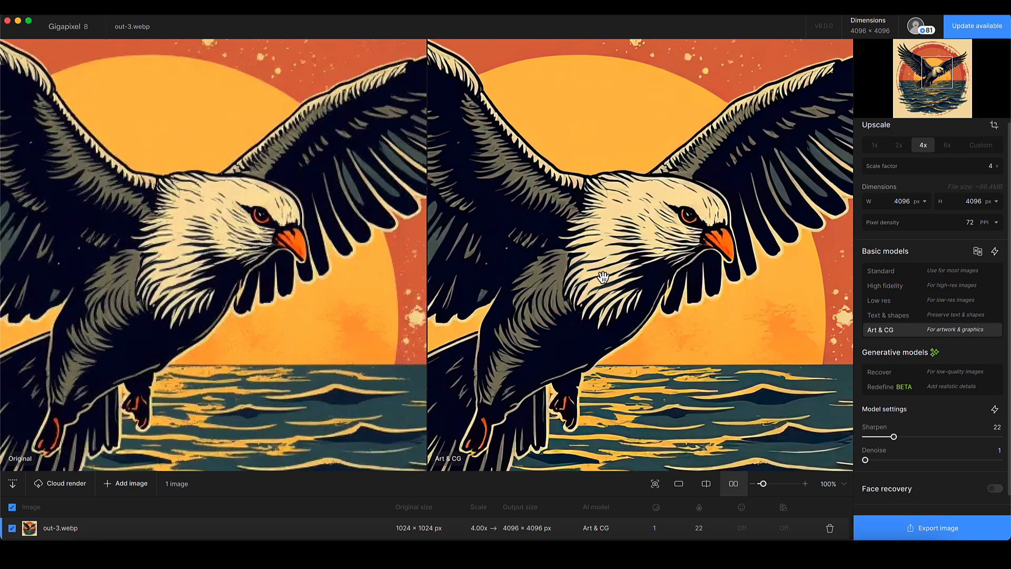
mouse_move(845, 416)
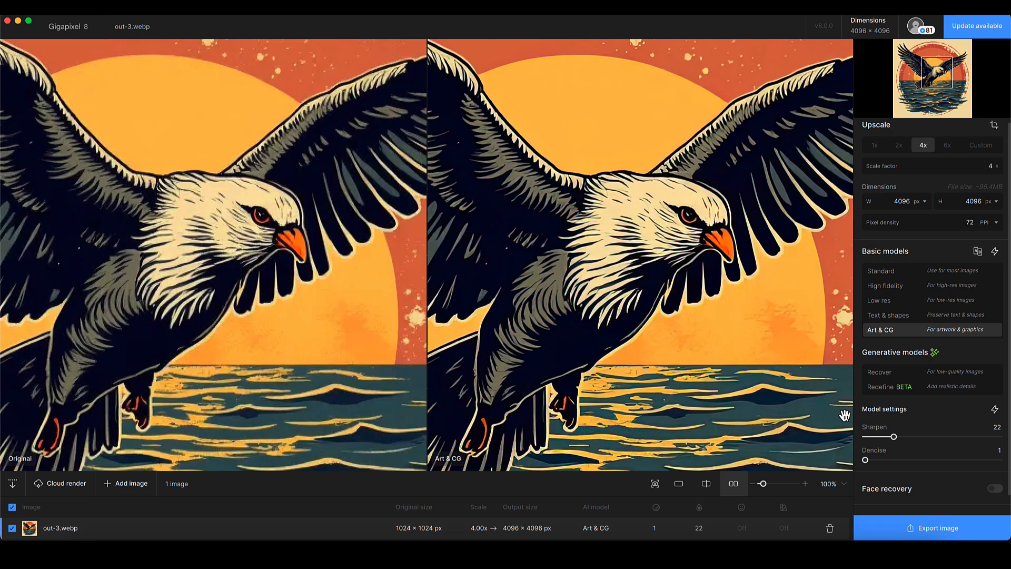
mouse_move(885, 285)
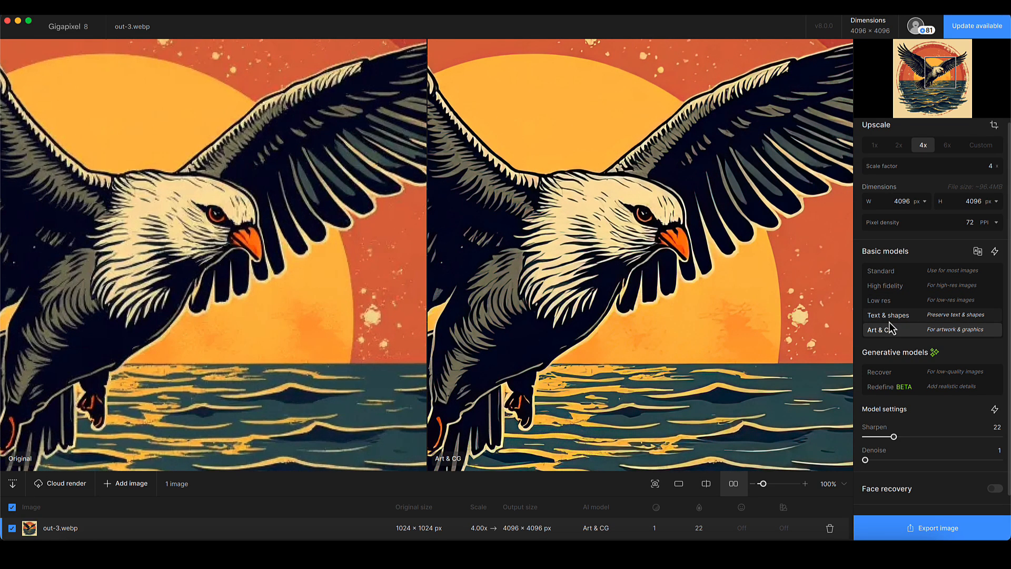
mouse_move(895, 323)
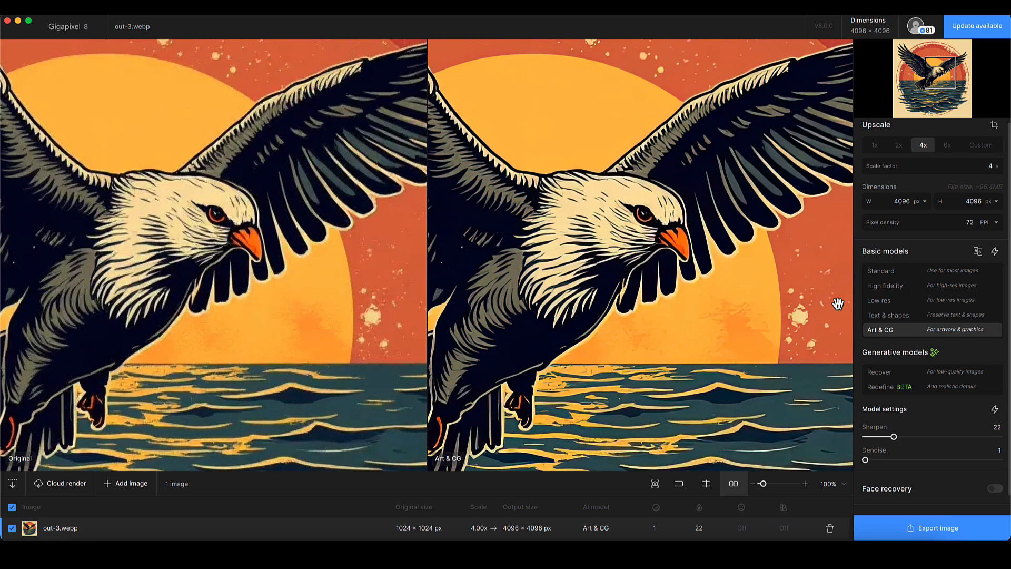
mouse_move(819, 350)
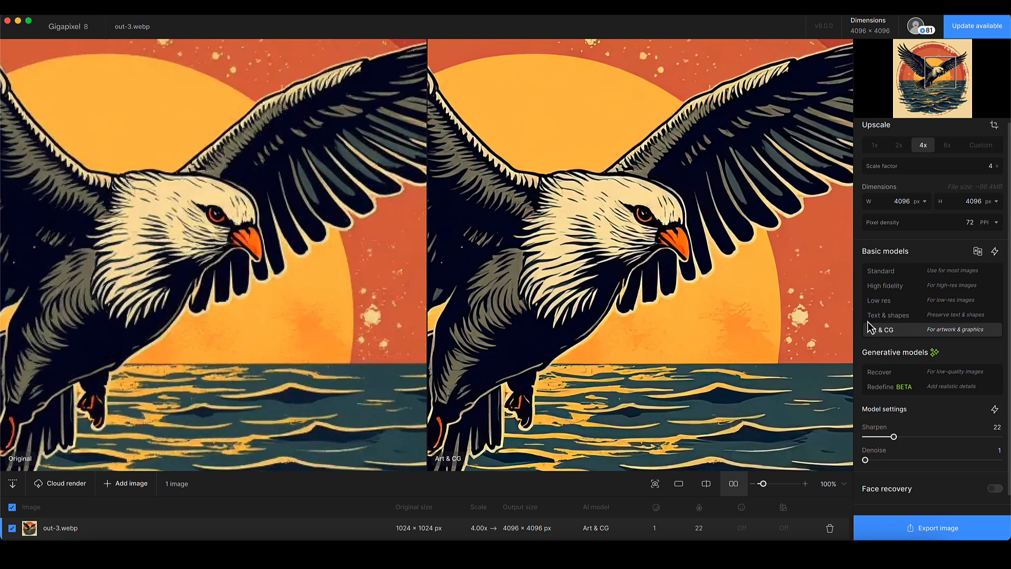
Switch the upscale model to Text & shapes and review its preview
left_click(889, 315)
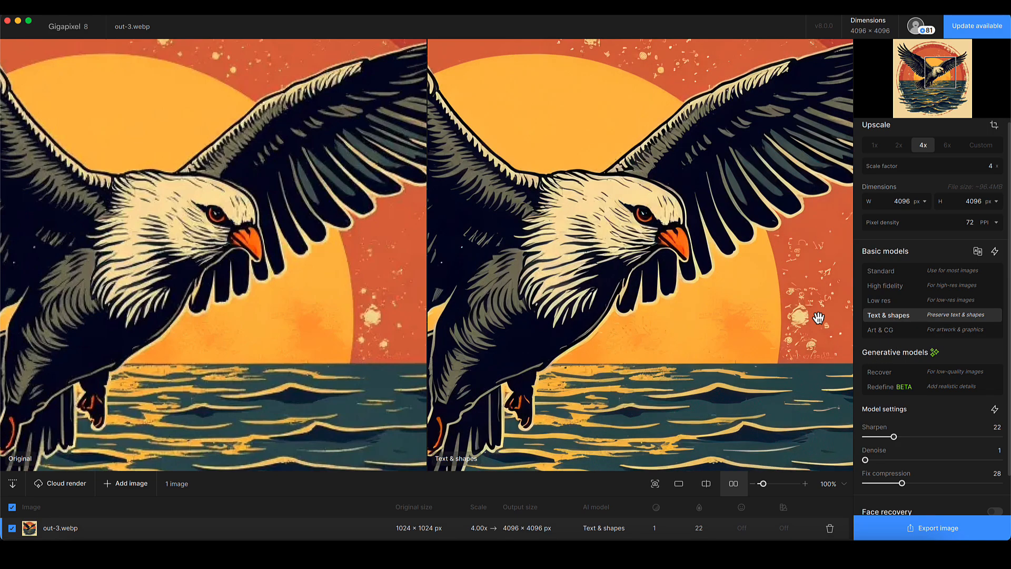
mouse_move(815, 266)
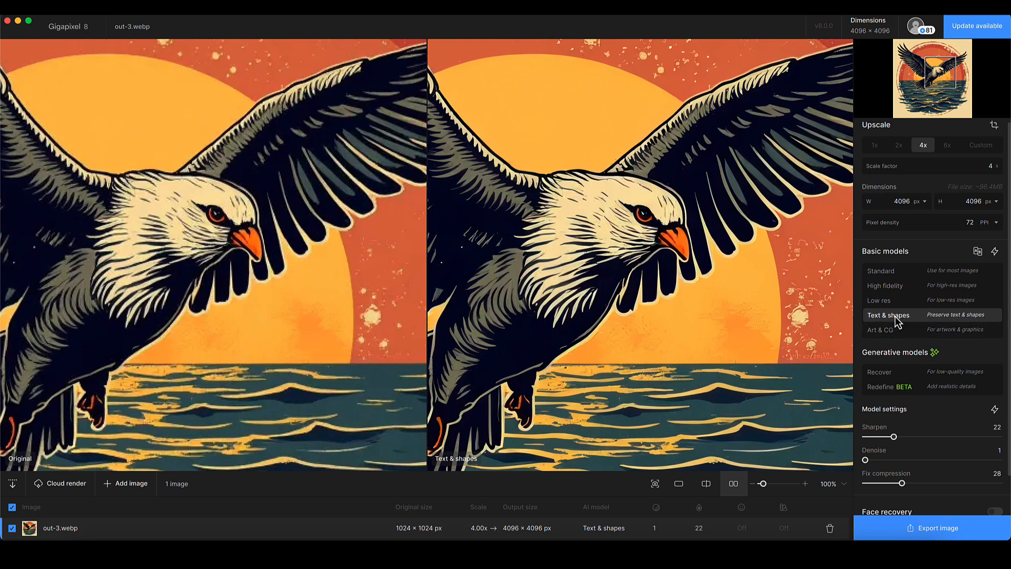
mouse_move(893, 322)
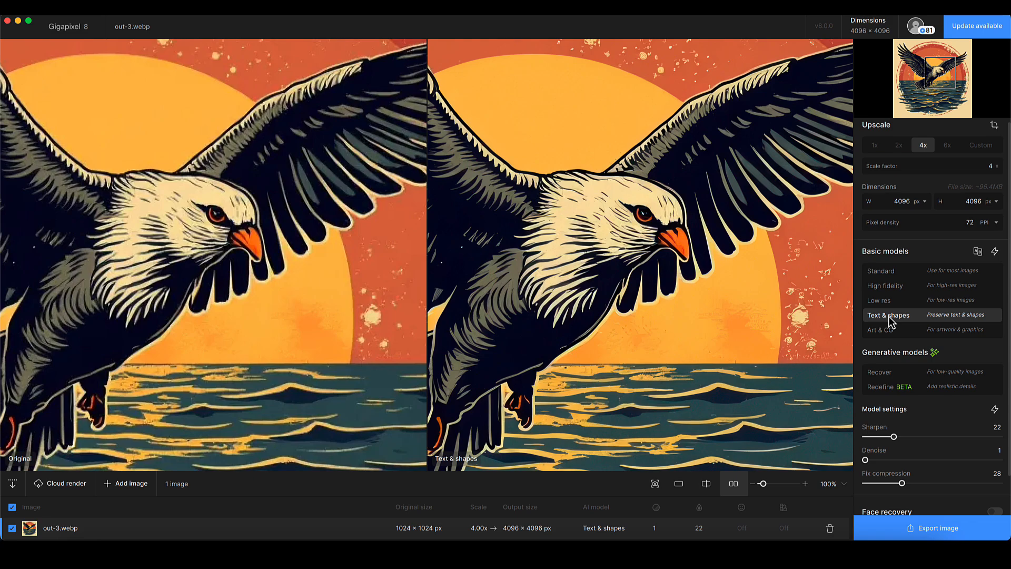
mouse_move(838, 282)
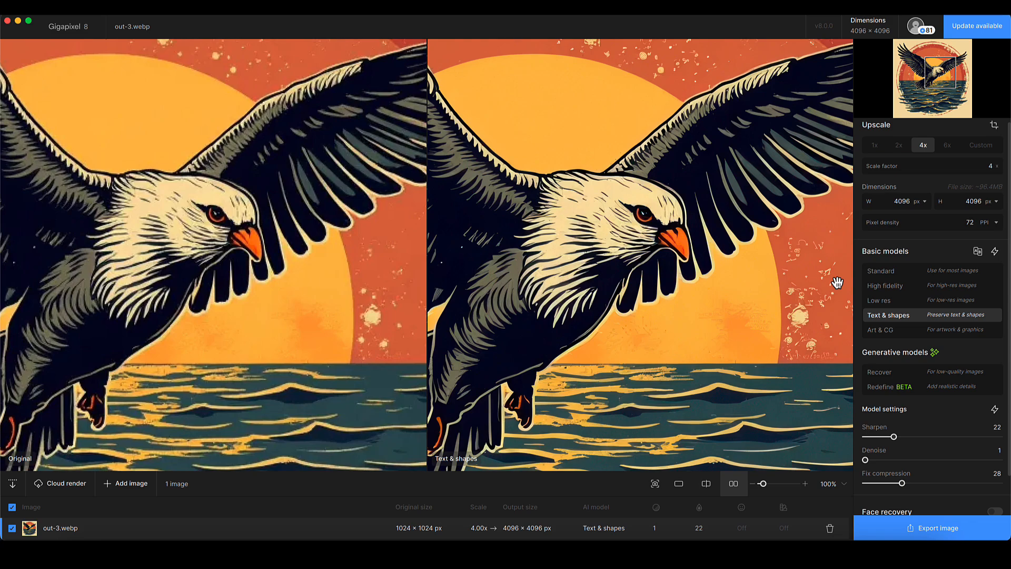
Return to High fidelity with Fix compression 30 and Sharpen 28
left_click(886, 286)
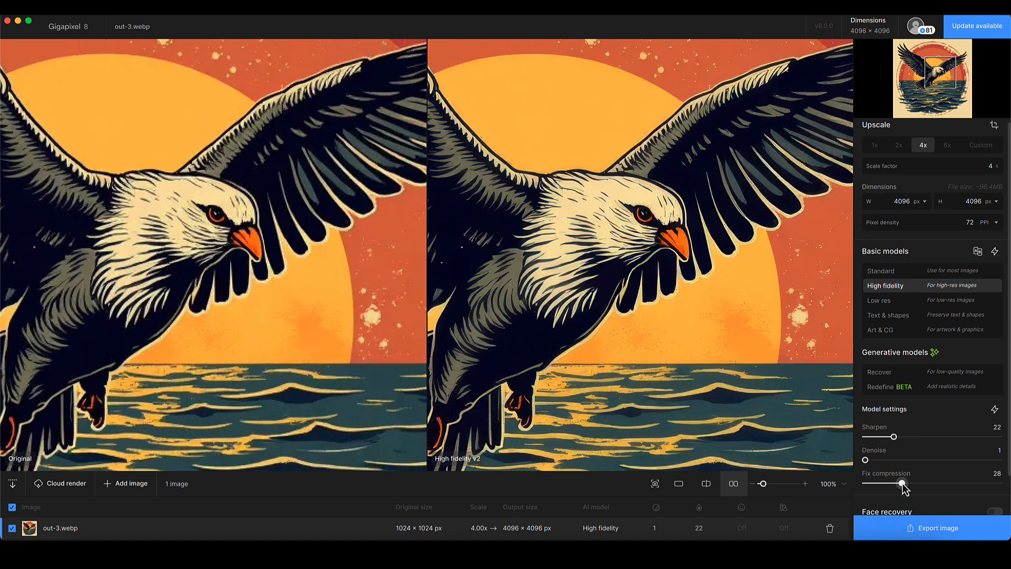
left_click_drag(900, 483, 906, 483)
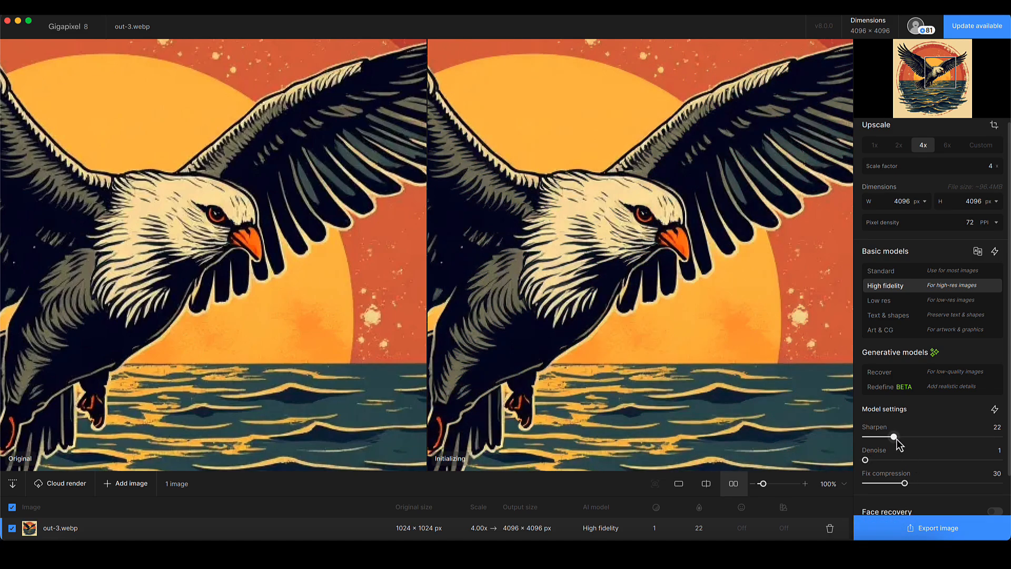
left_click_drag(891, 436, 902, 436)
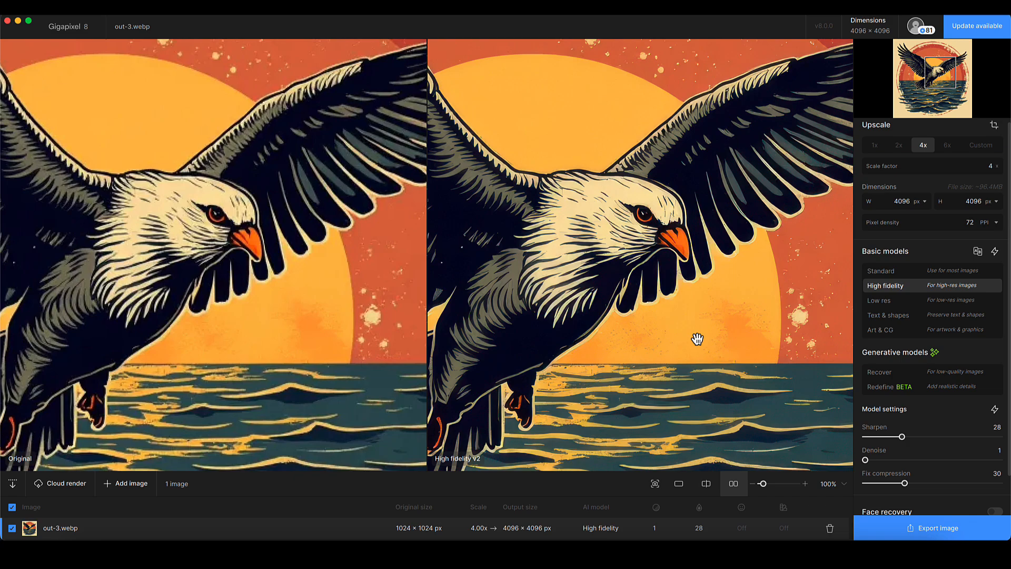
mouse_move(648, 304)
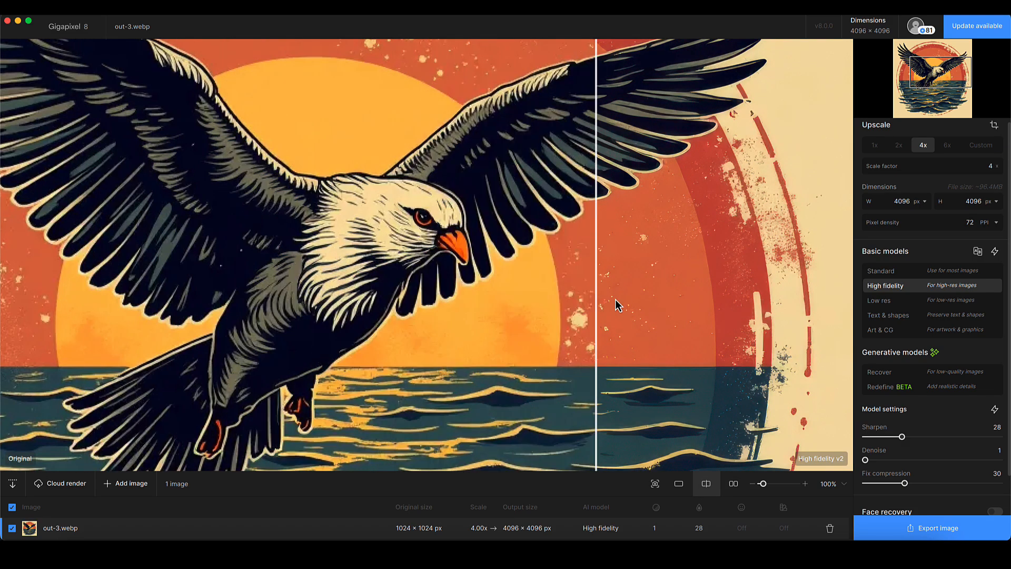
Sweep the split line back and forth to compare original versus High fidelity across the eagle
left_click_drag(593, 291, 355, 291)
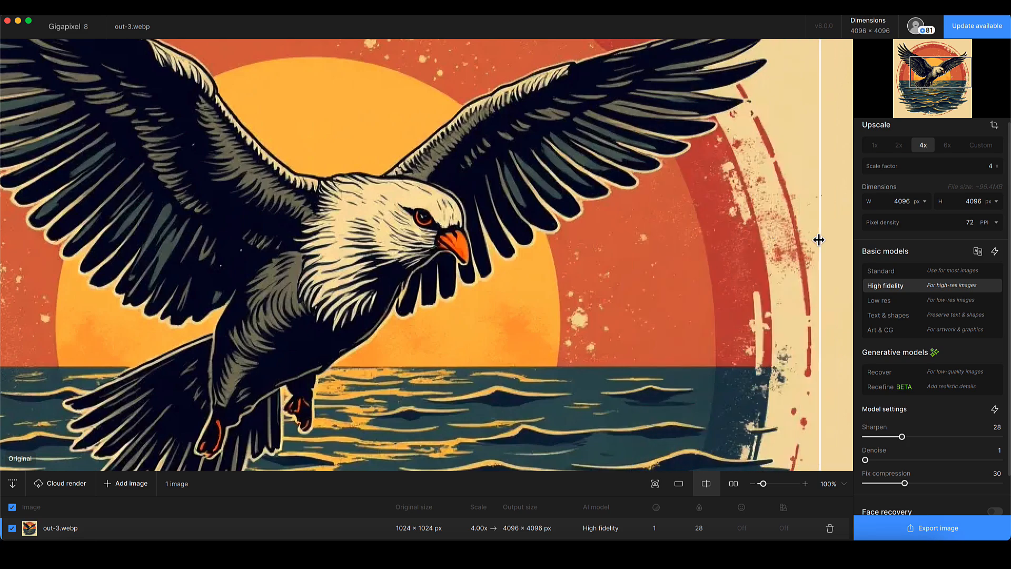
left_click_drag(820, 240, 697, 248)
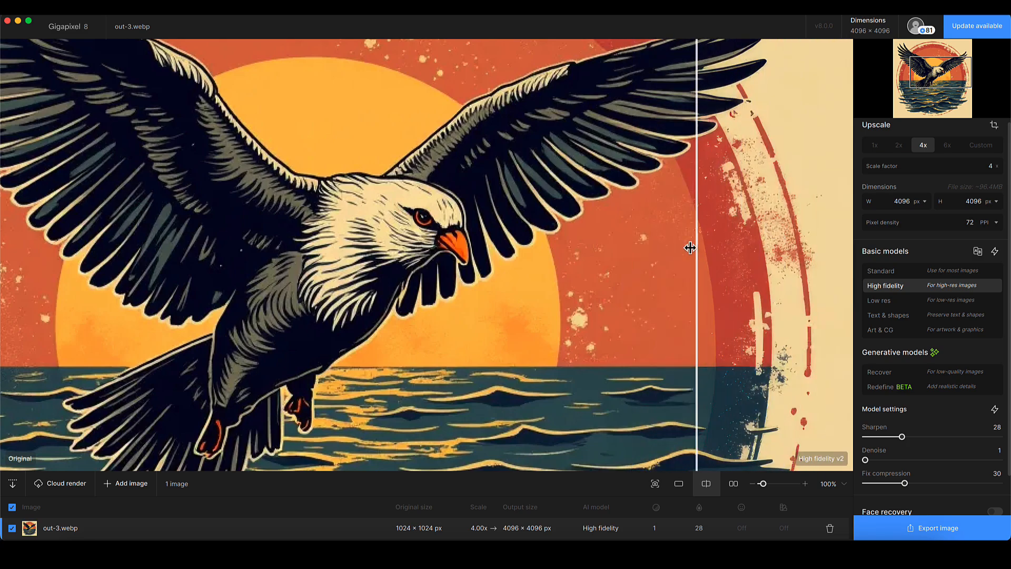
left_click_drag(699, 248, 325, 271)
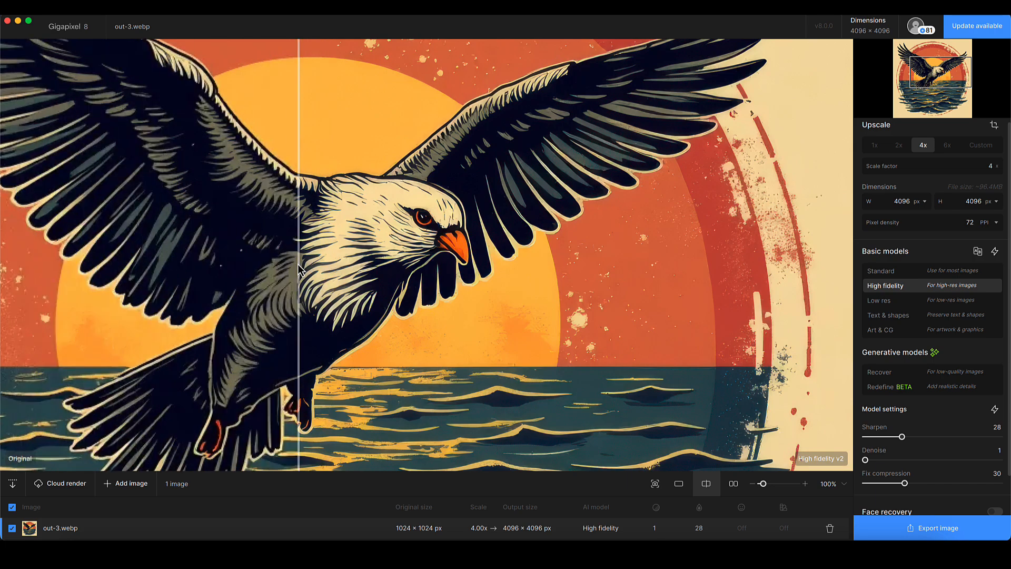
left_click_drag(298, 263, 644, 258)
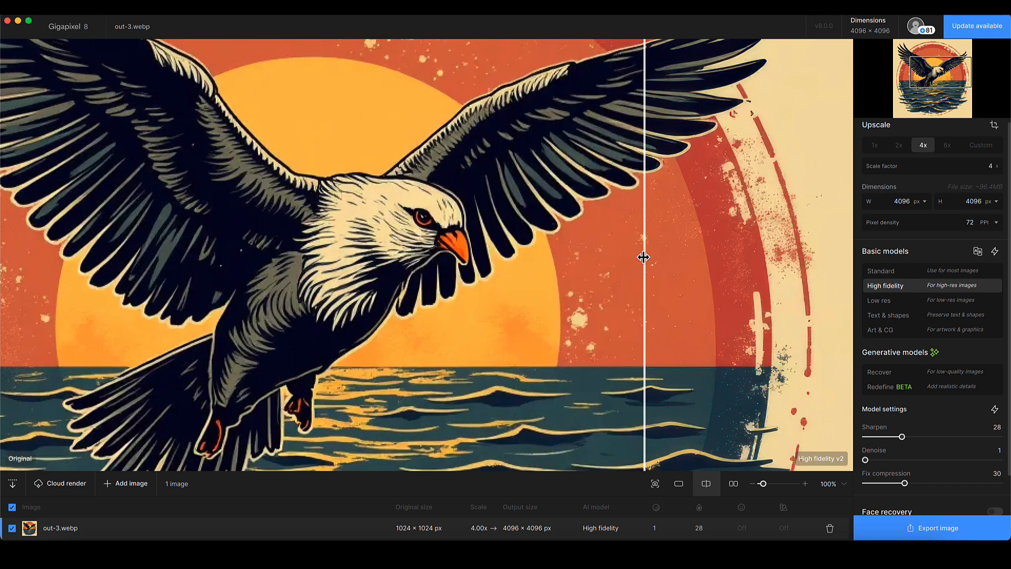
left_click_drag(645, 258, 148, 248)
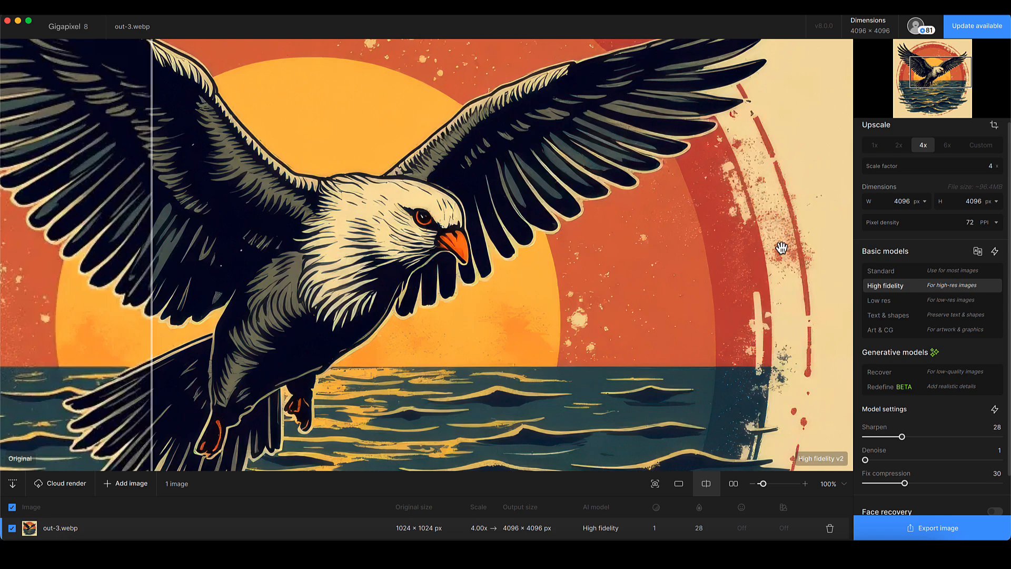
mouse_move(502, 292)
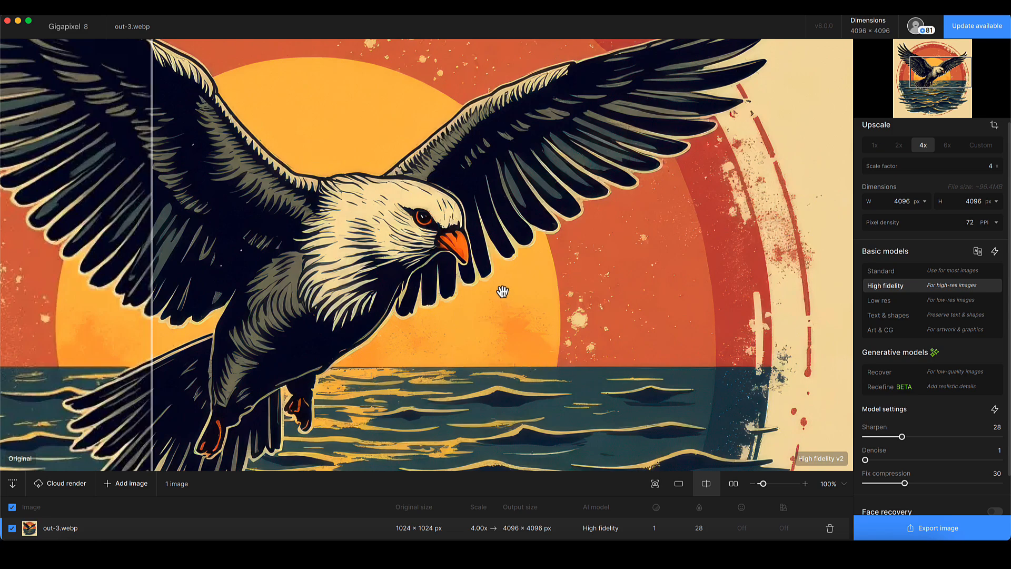
mouse_move(906, 317)
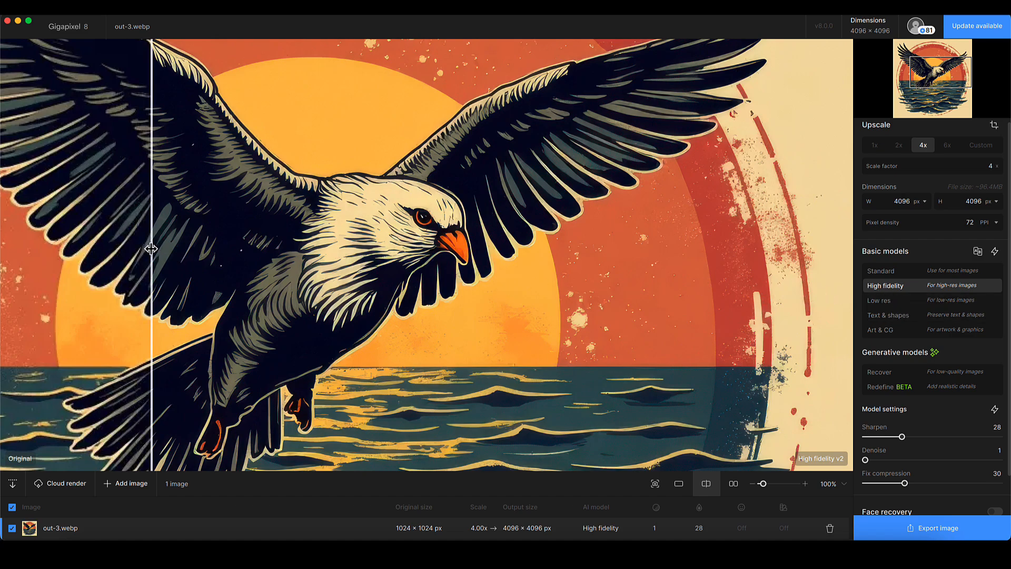
left_click_drag(150, 248, 788, 278)
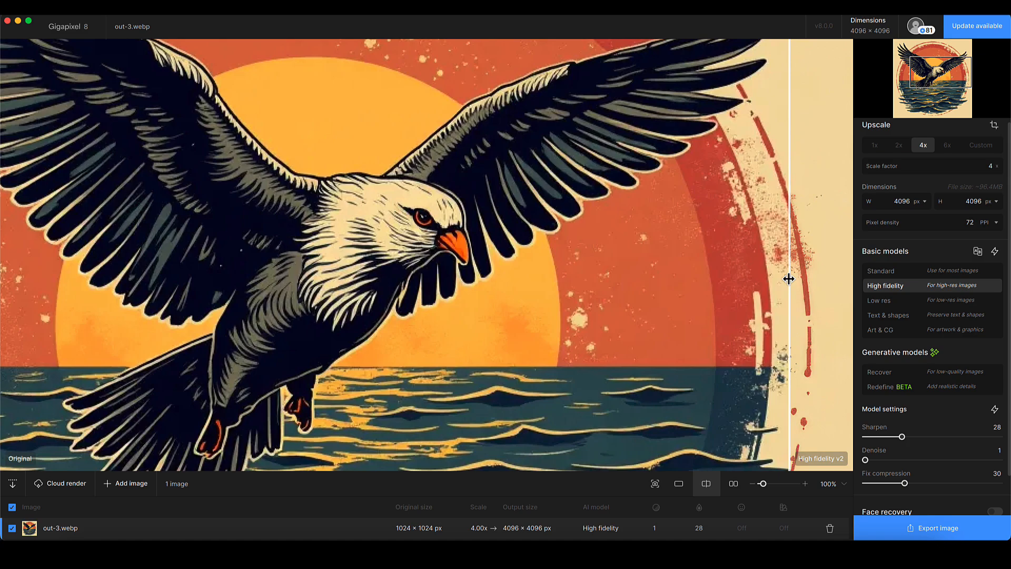